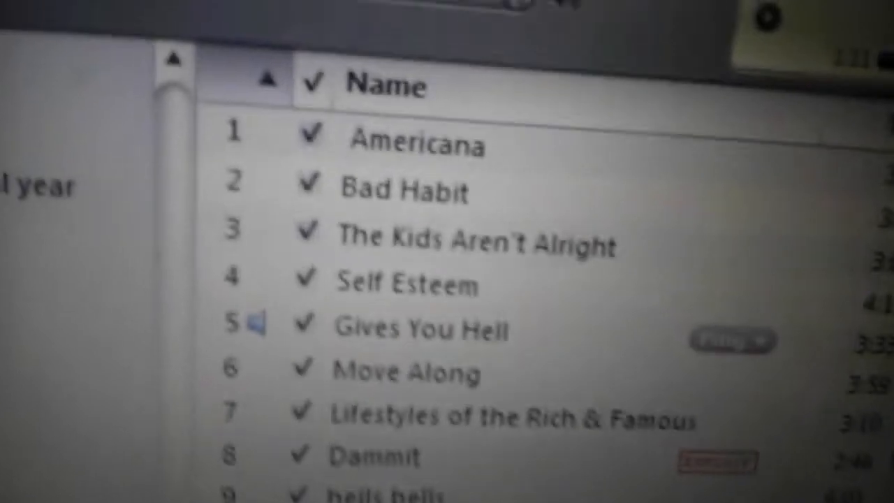
pyautogui.scroll(-3)
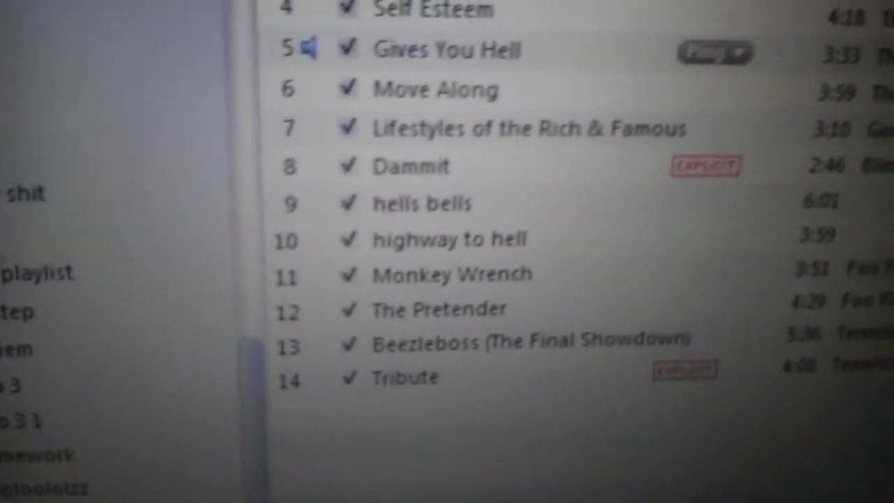